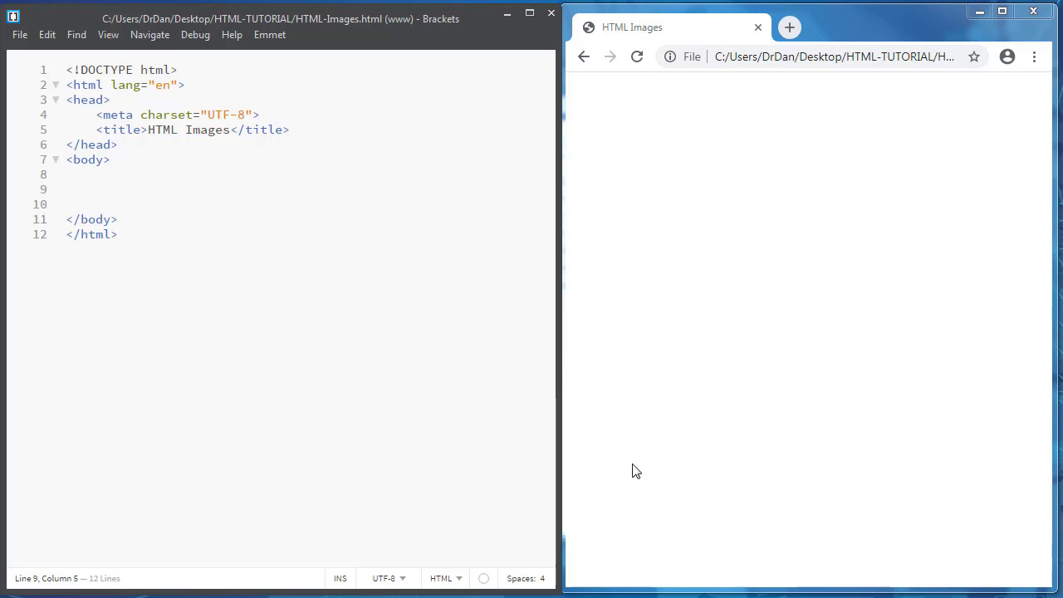
mouse_move(508, 432)
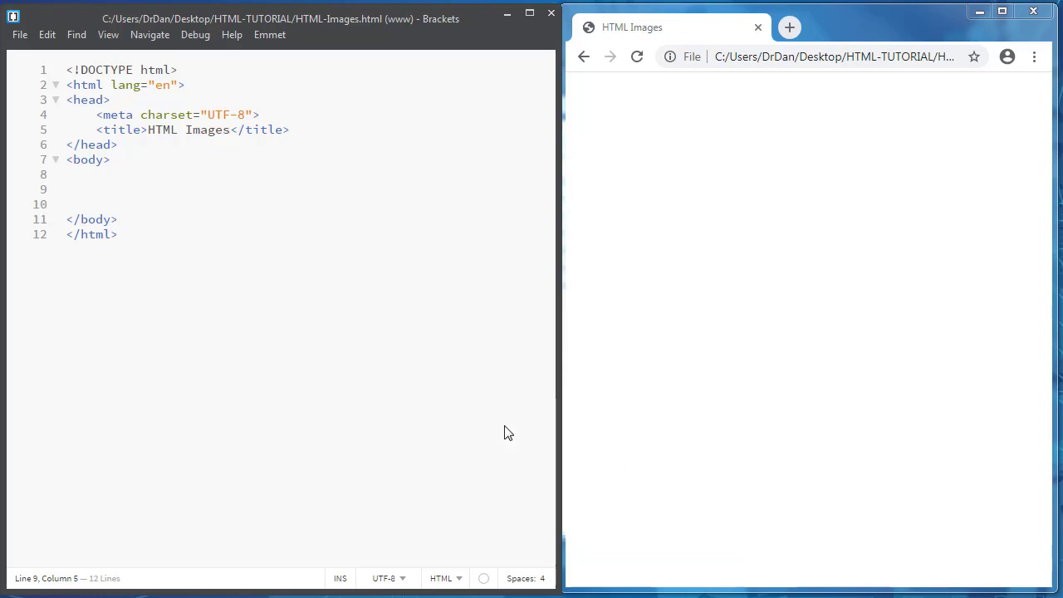
- Expand 'img' on body line 9 into an empty <img src="" alt=""> tag
click(95, 190)
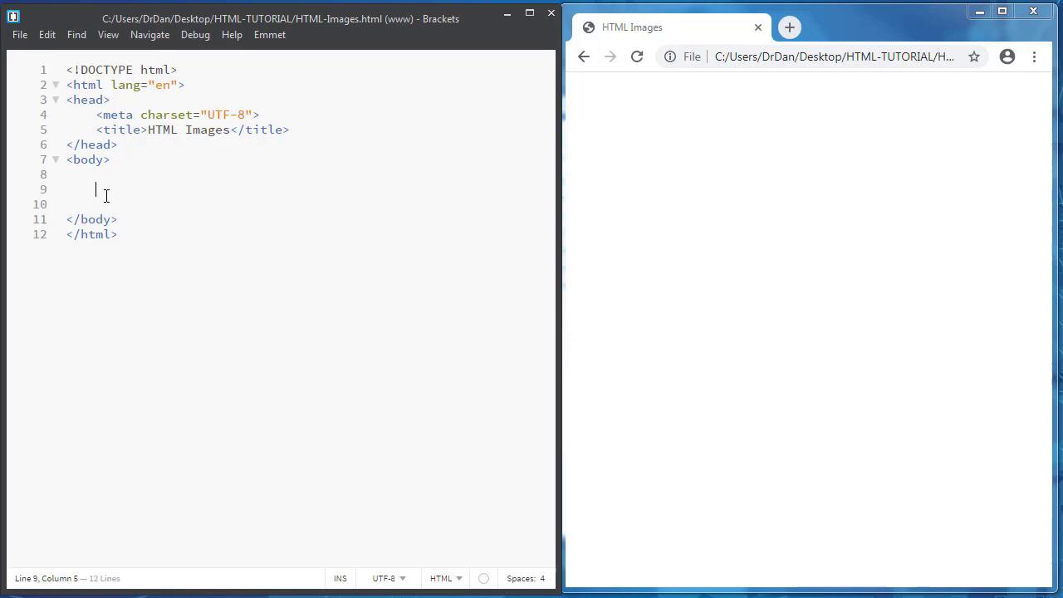
text(img)
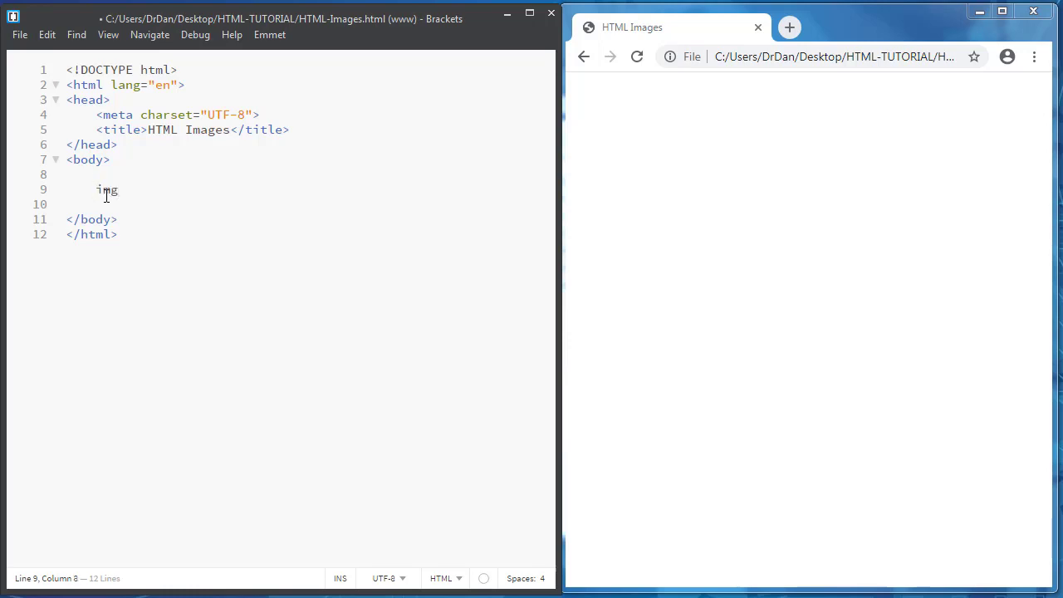
key(Tab)
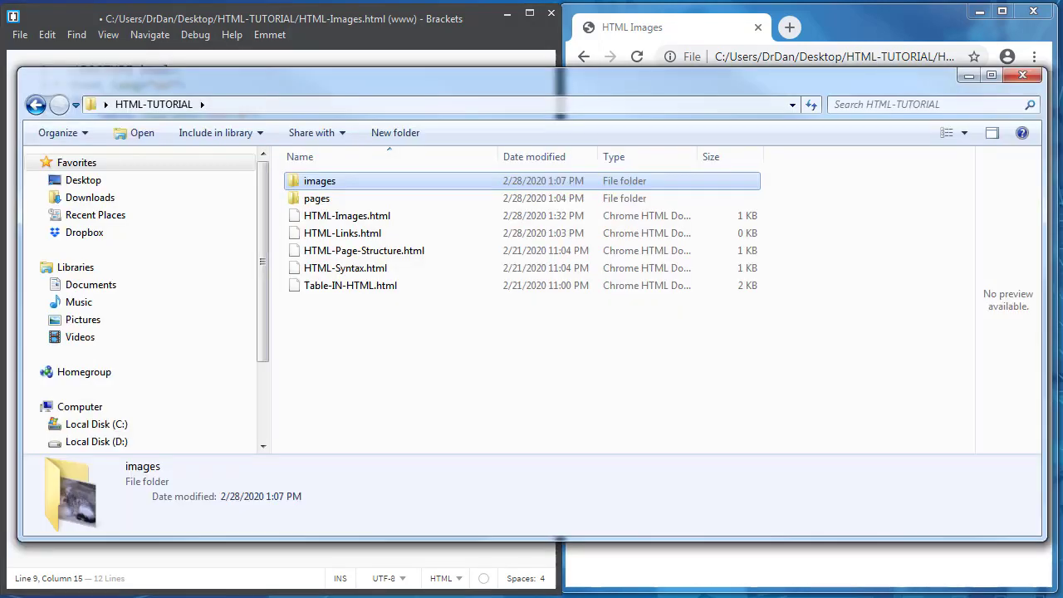
mouse_move(362, 191)
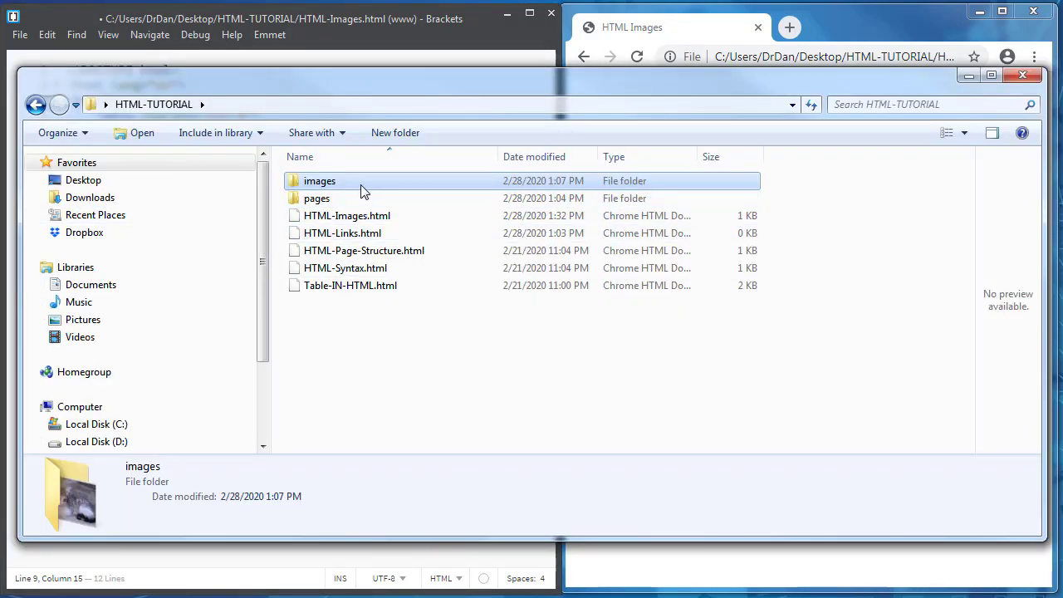
mouse_move(346, 189)
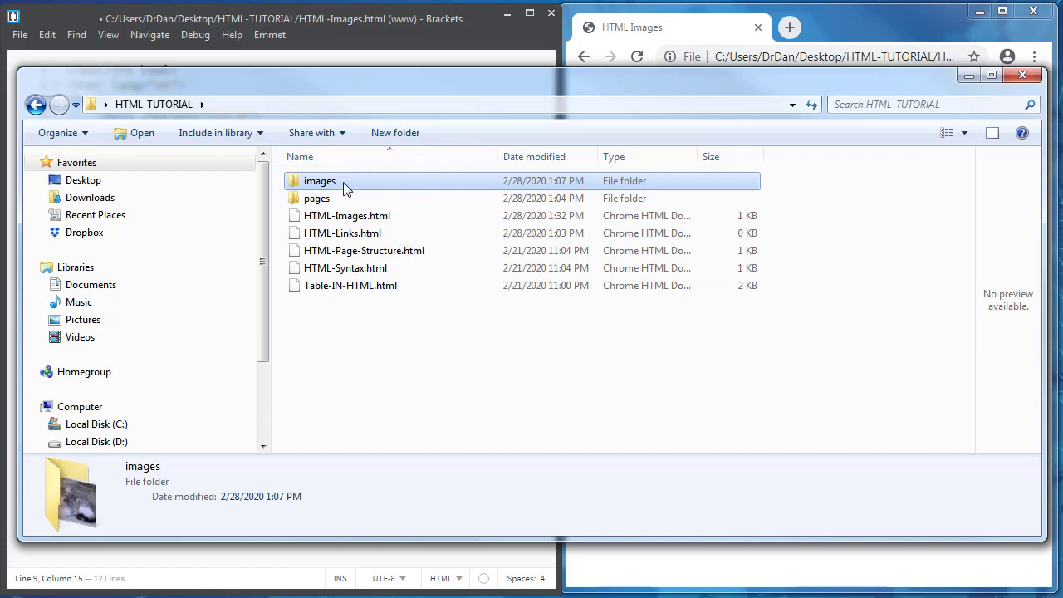
- Open the images folder and select the cat.jpg file name for copying
double_click(320, 180)
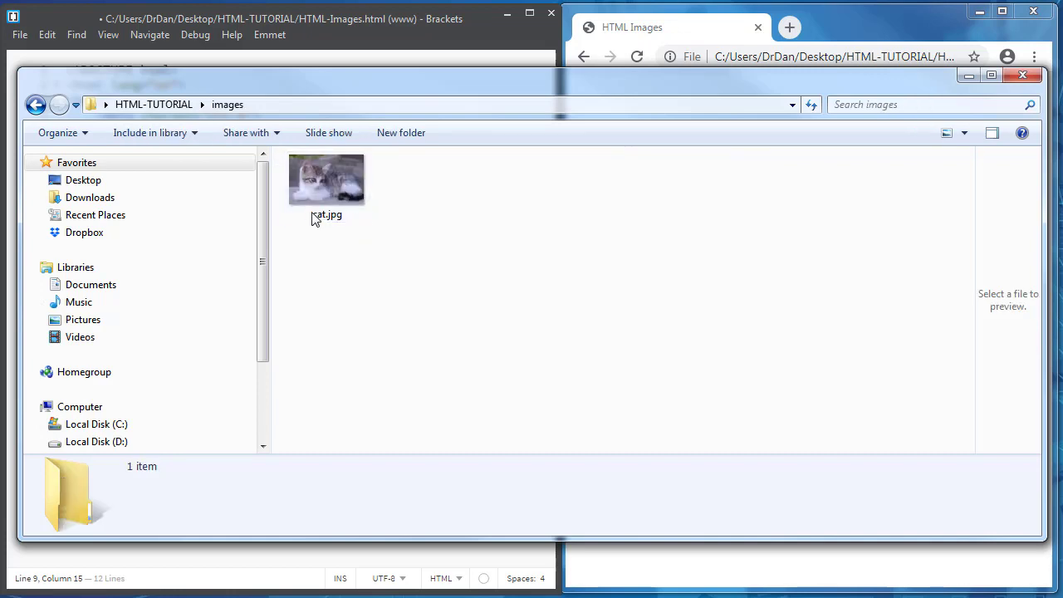
click(327, 179)
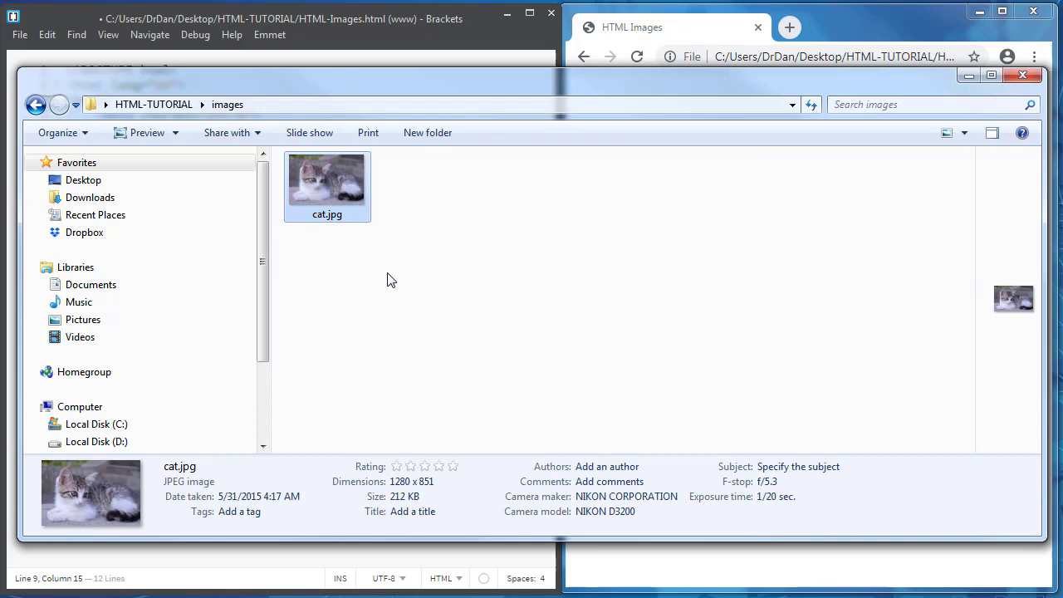
click(327, 215)
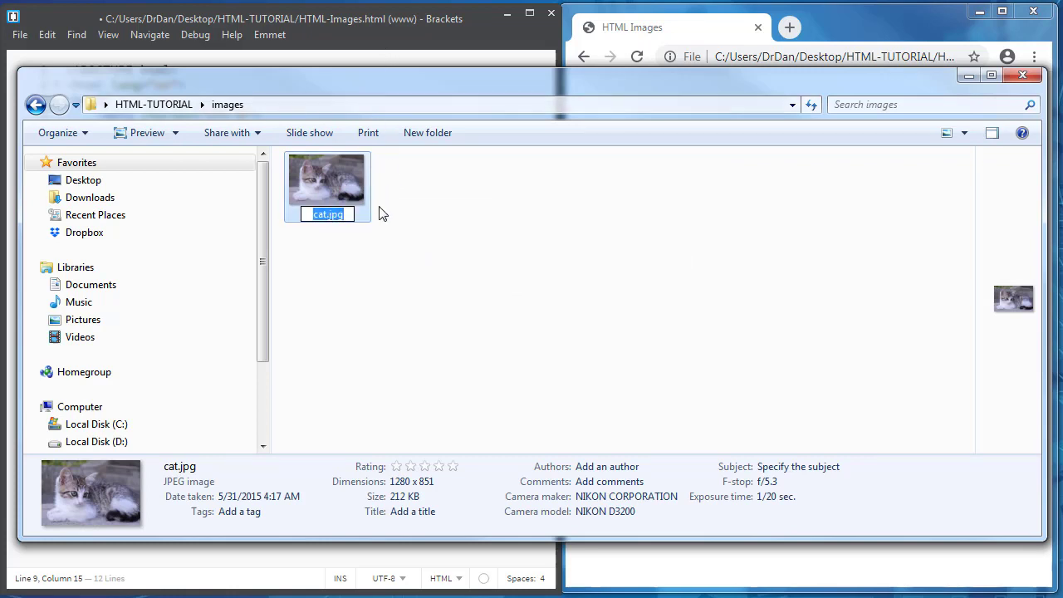
mouse_move(315, 155)
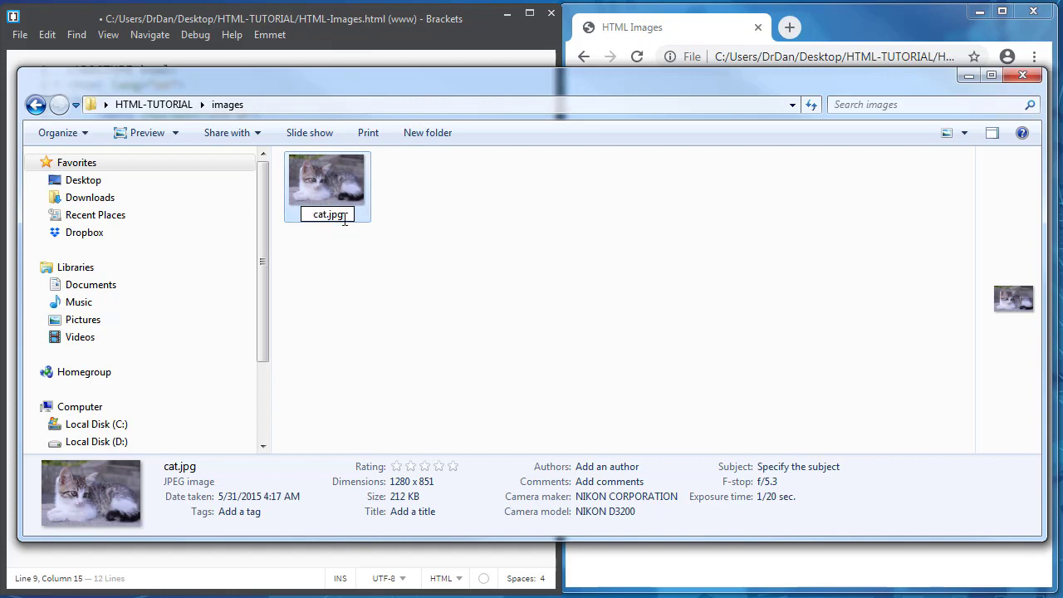
double_click(334, 214)
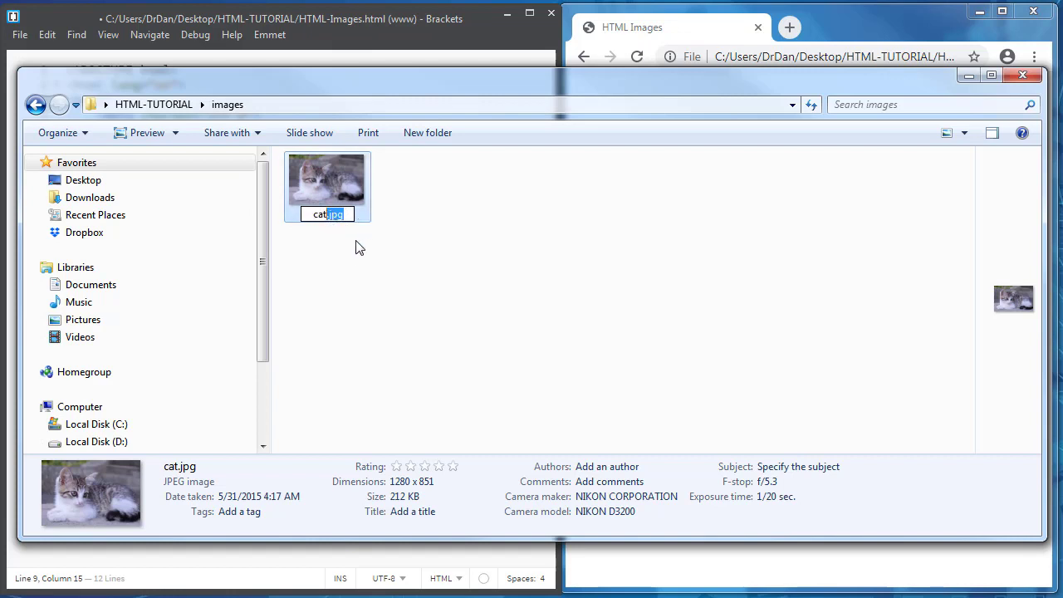
mouse_move(353, 220)
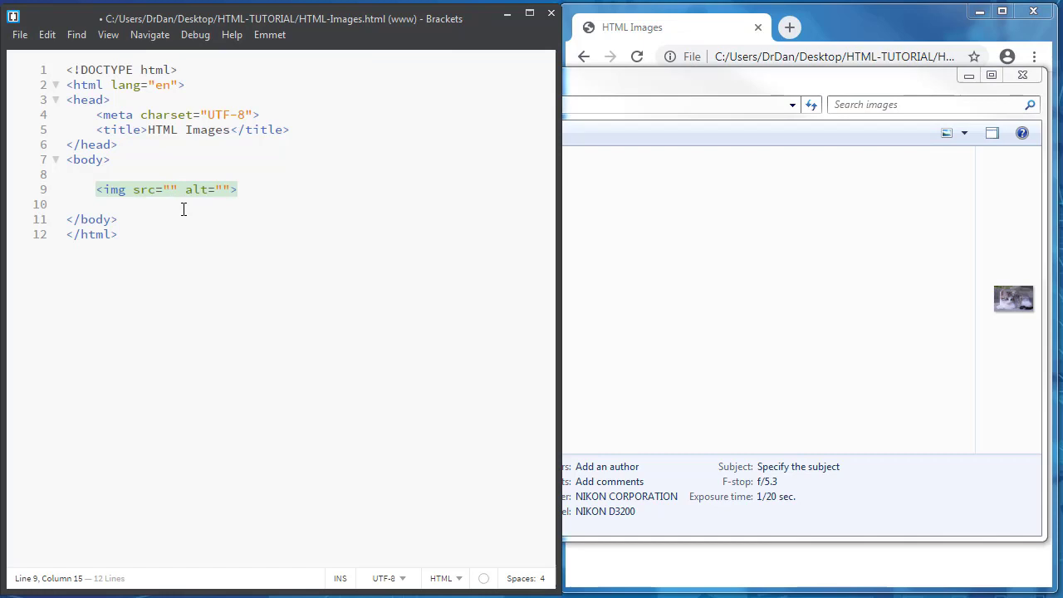
- Fill the img tag with src "images/cat.jpg" and alt "Cat"
text(cat.jpg)
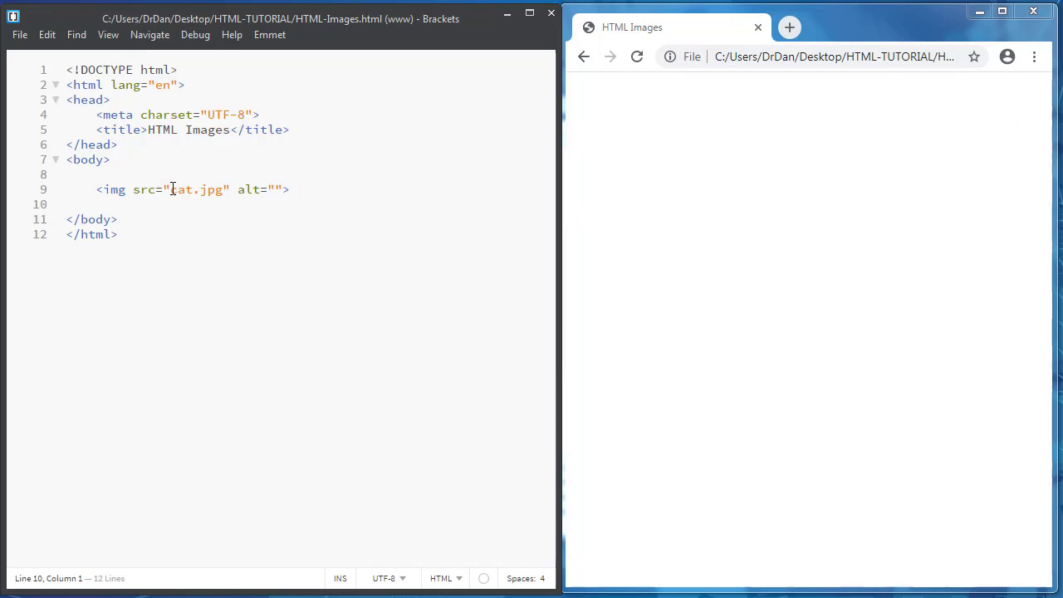
text(images/)
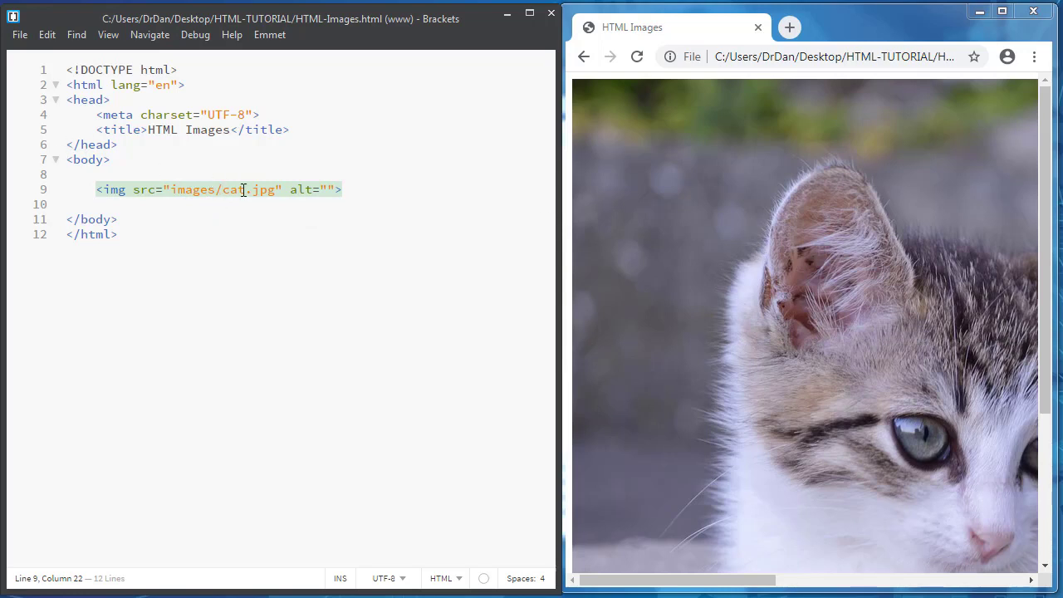
mouse_move(719, 241)
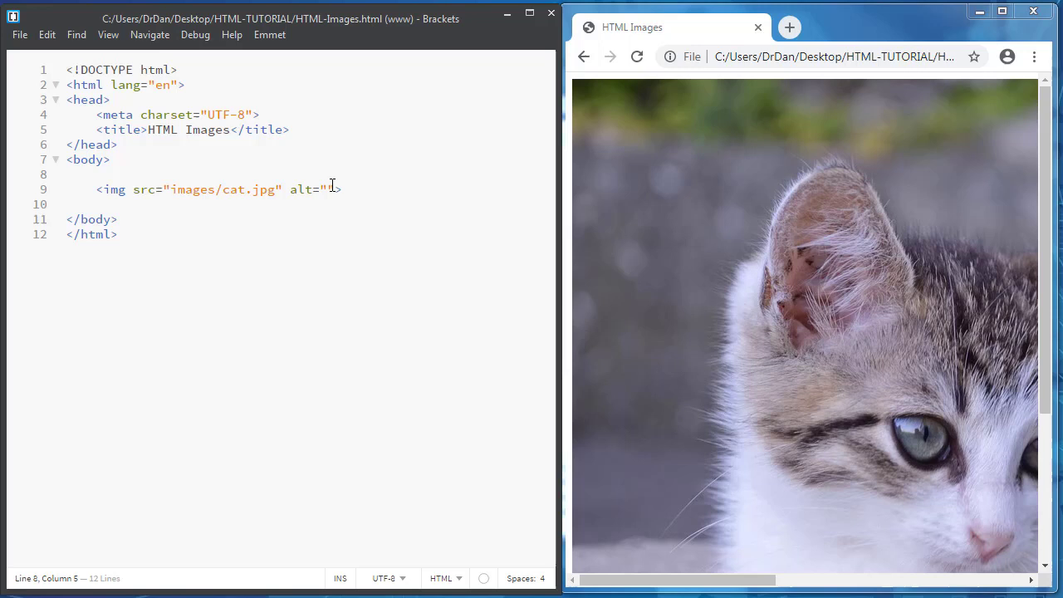
text(Cat)
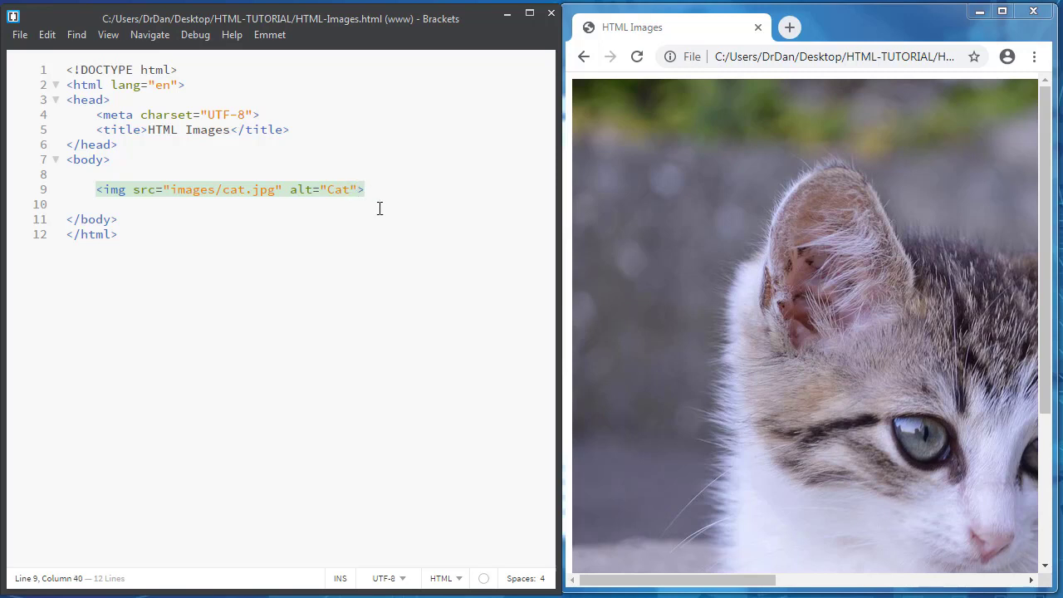
- Add width="200px" and height="400px" attributes to the img tag
text(w)
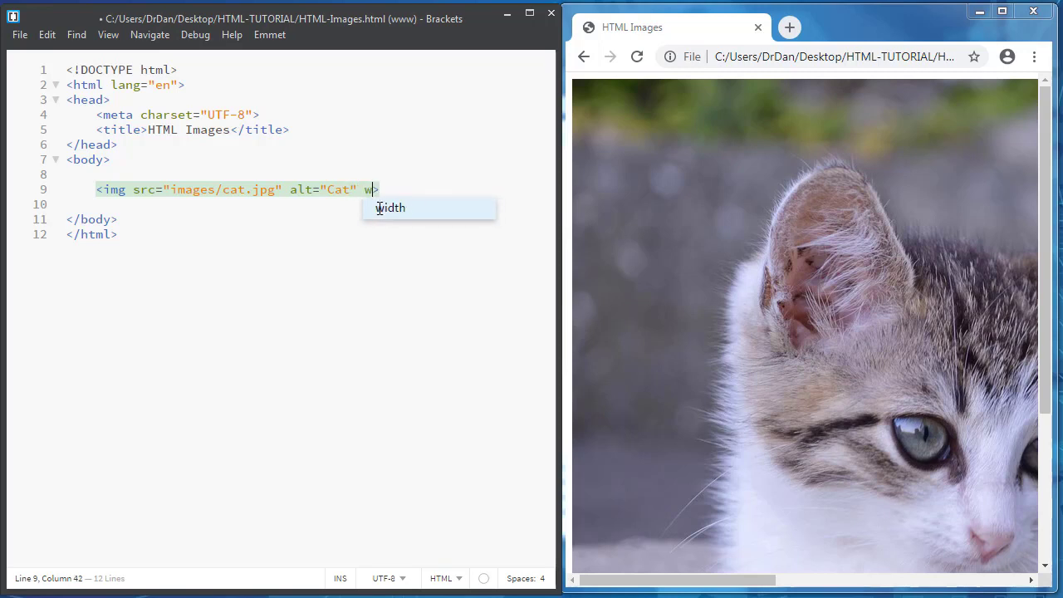
text(idth=")
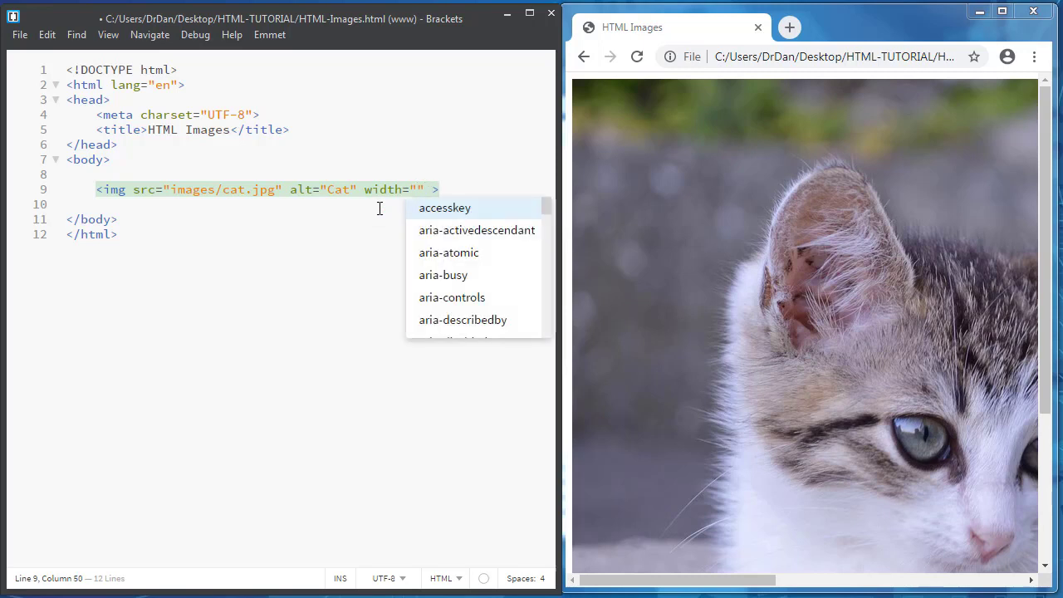
text(height="")
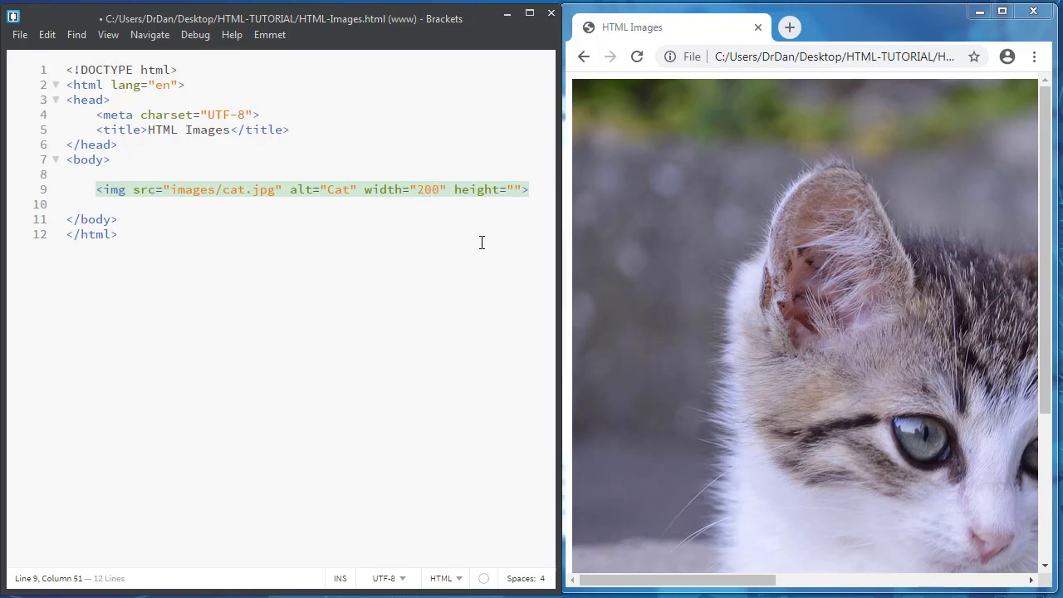
text(px)
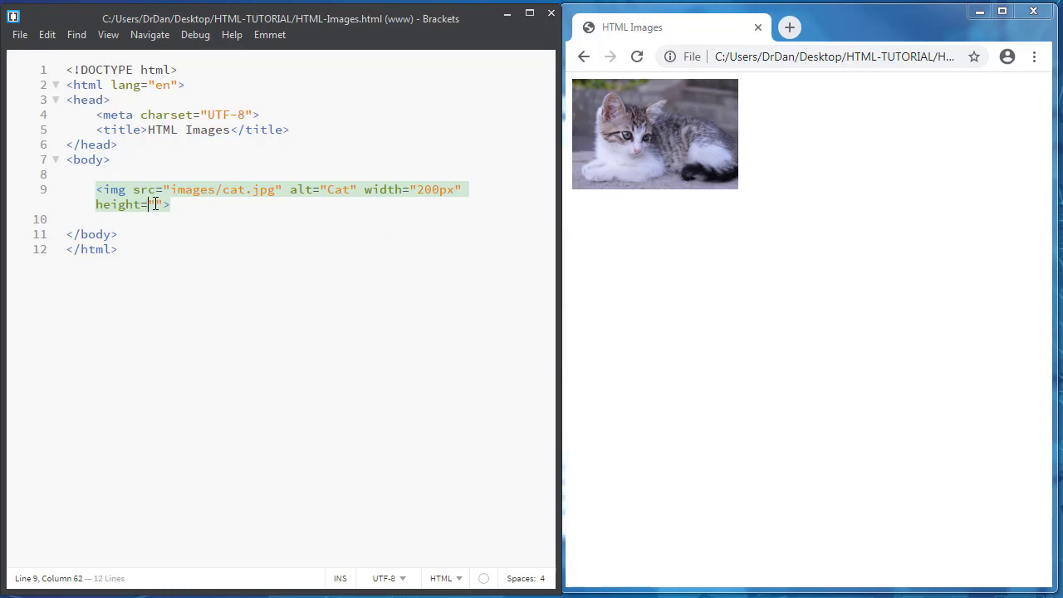
text(400)
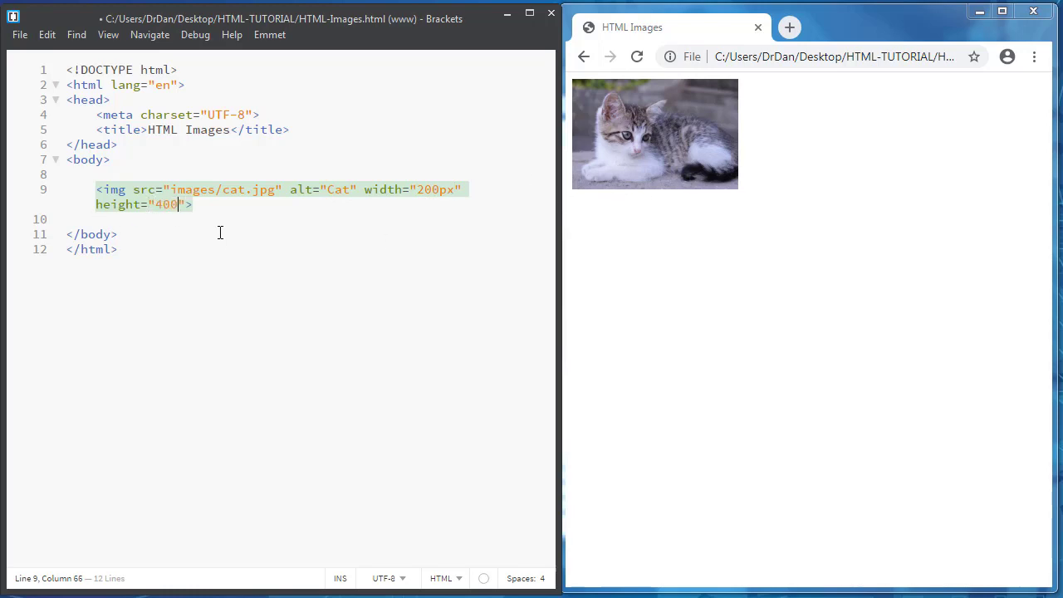
text(px)
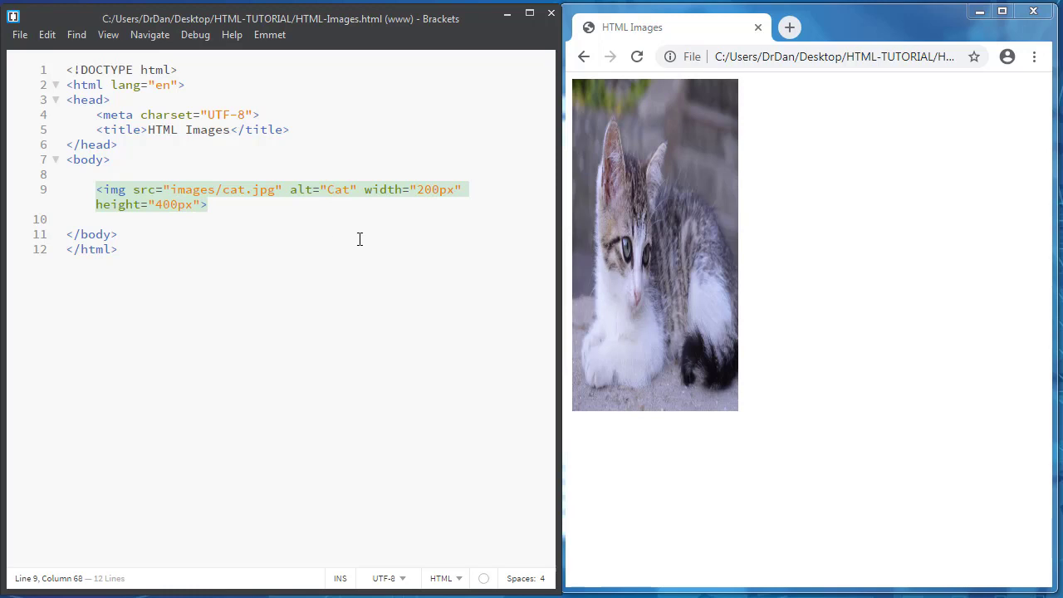
mouse_move(336, 201)
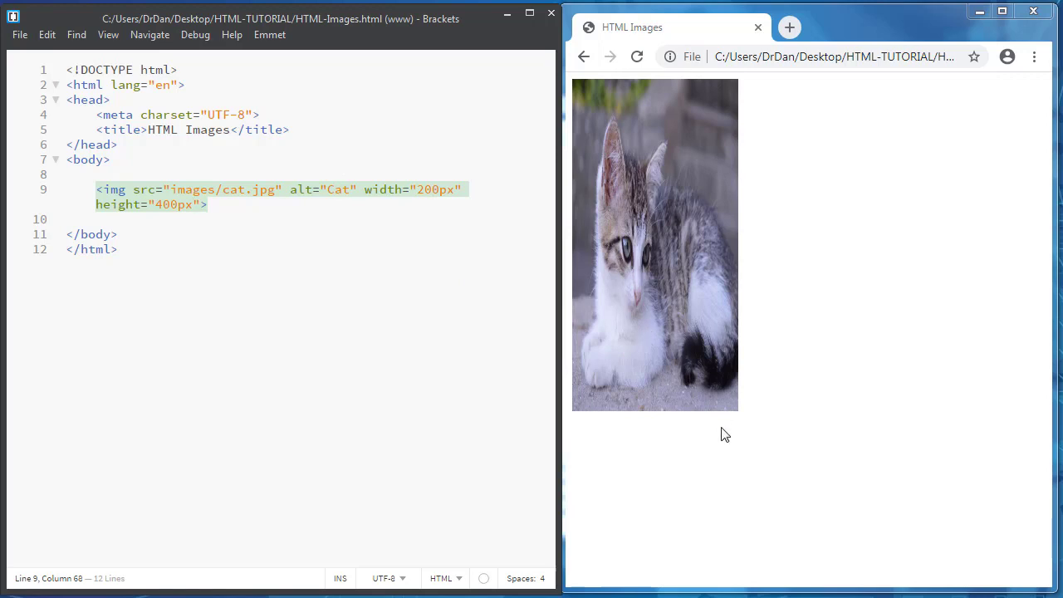
mouse_move(676, 174)
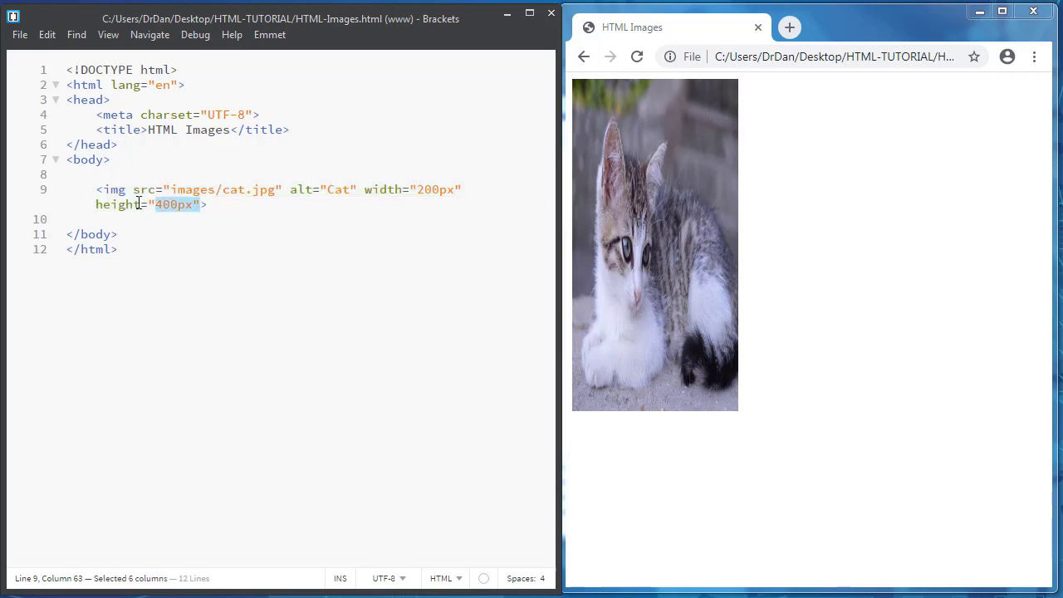
- Delete the height attribute, leaving the img tag with width 500px
key(Delete)
text(5)
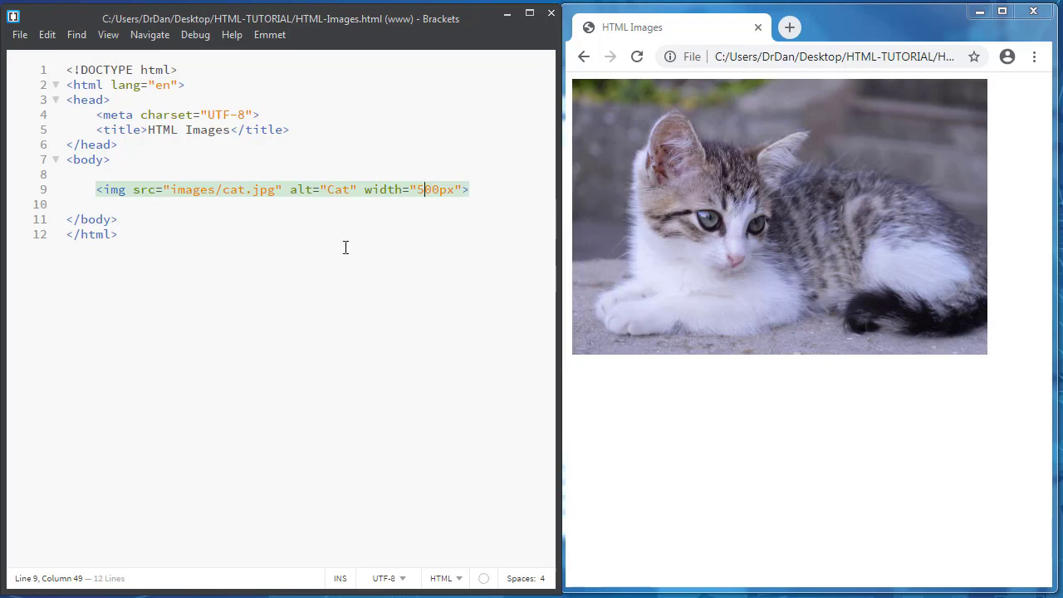
mouse_move(408, 217)
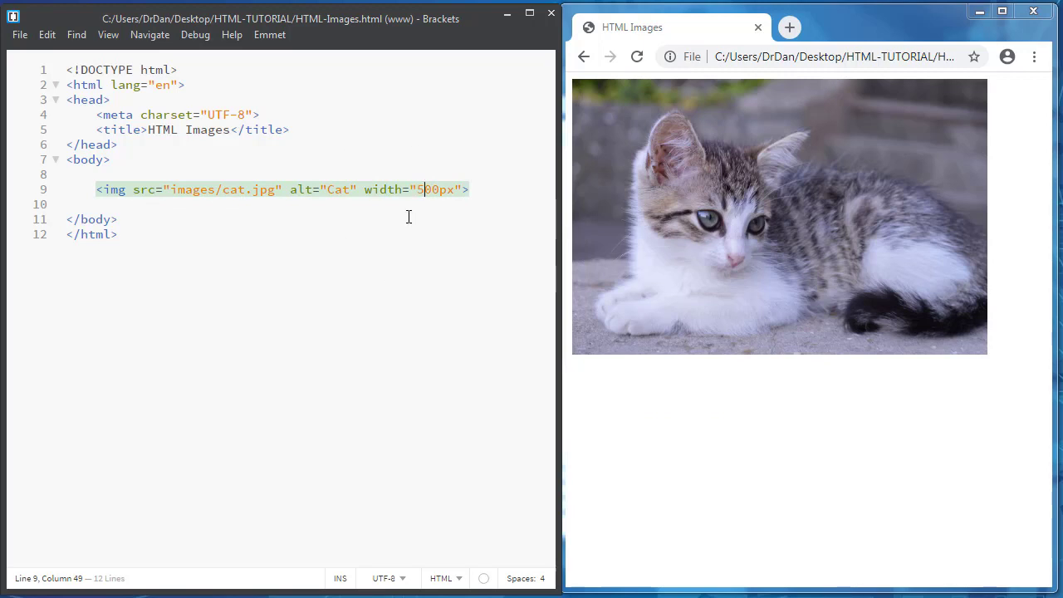